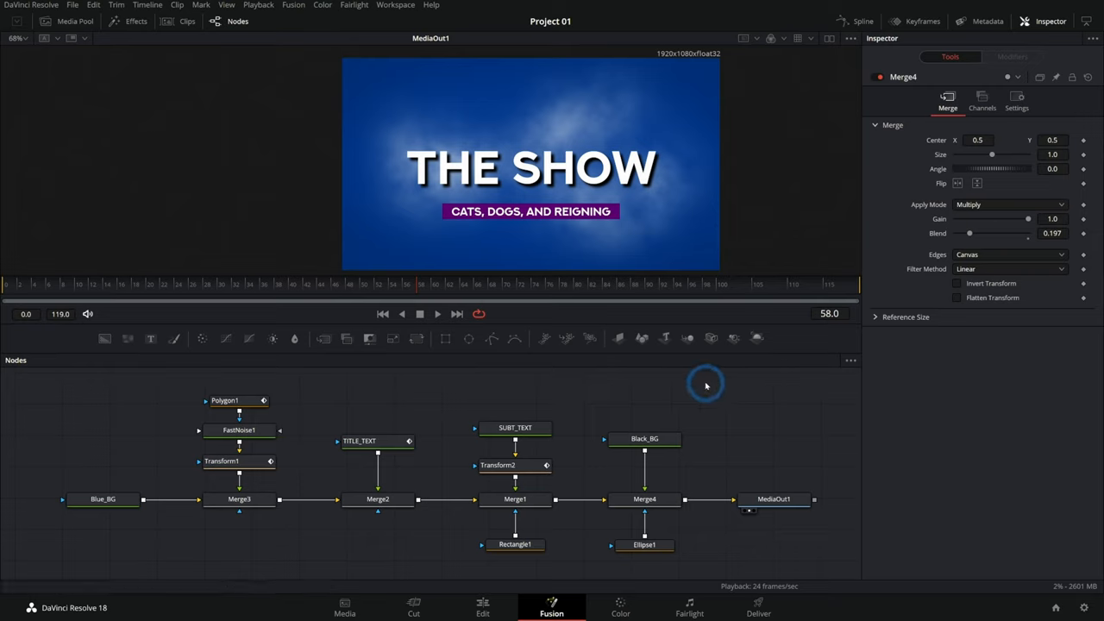
{"action": "mouse_move", "coordinate": [654, 383]}
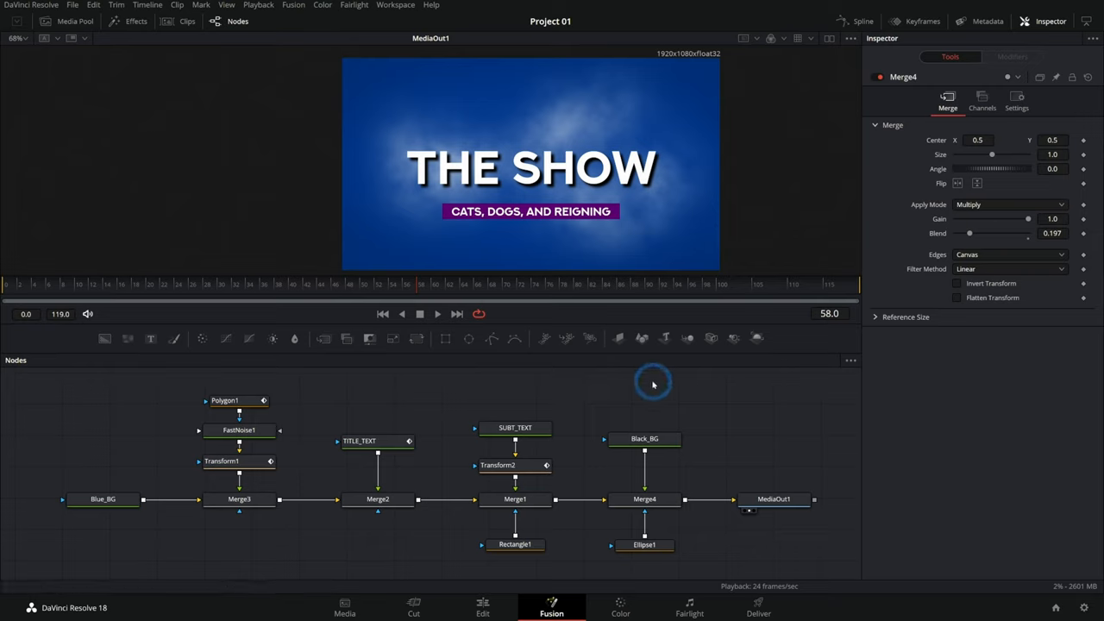
{"action": "mouse_move", "coordinate": [651, 378]}
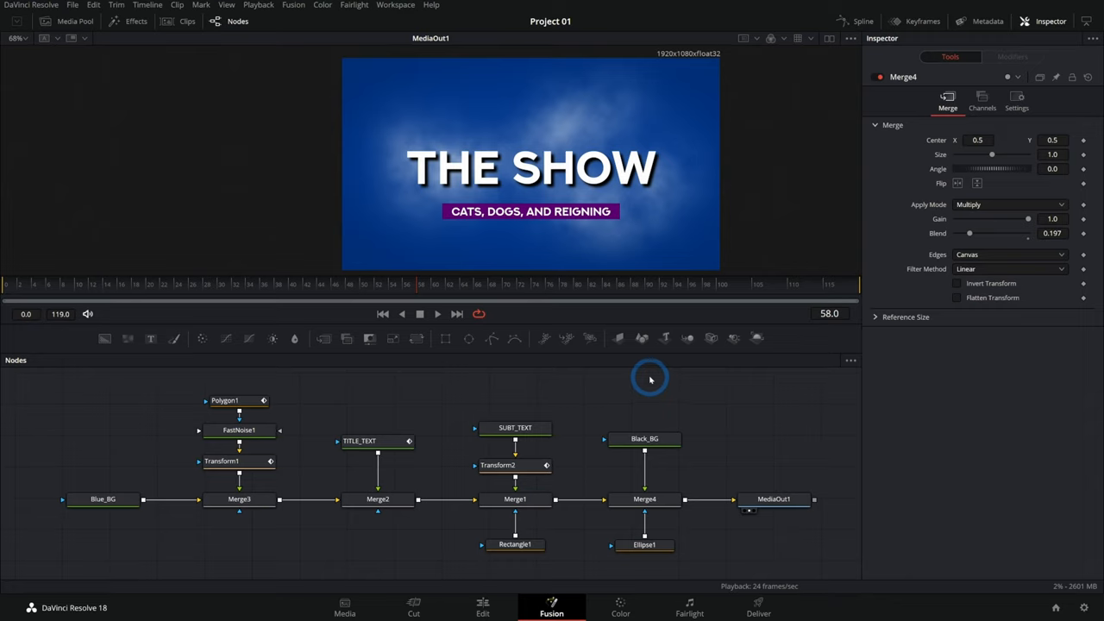
{"action": "mouse_move", "coordinate": [629, 387]}
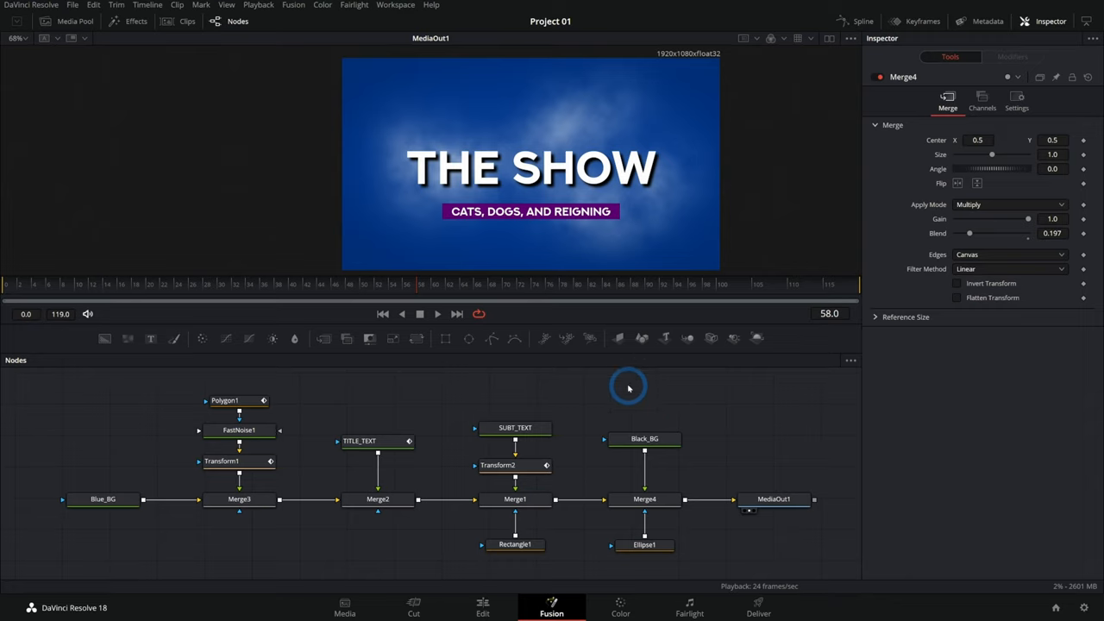
{"action": "mouse_move", "coordinate": [649, 391]}
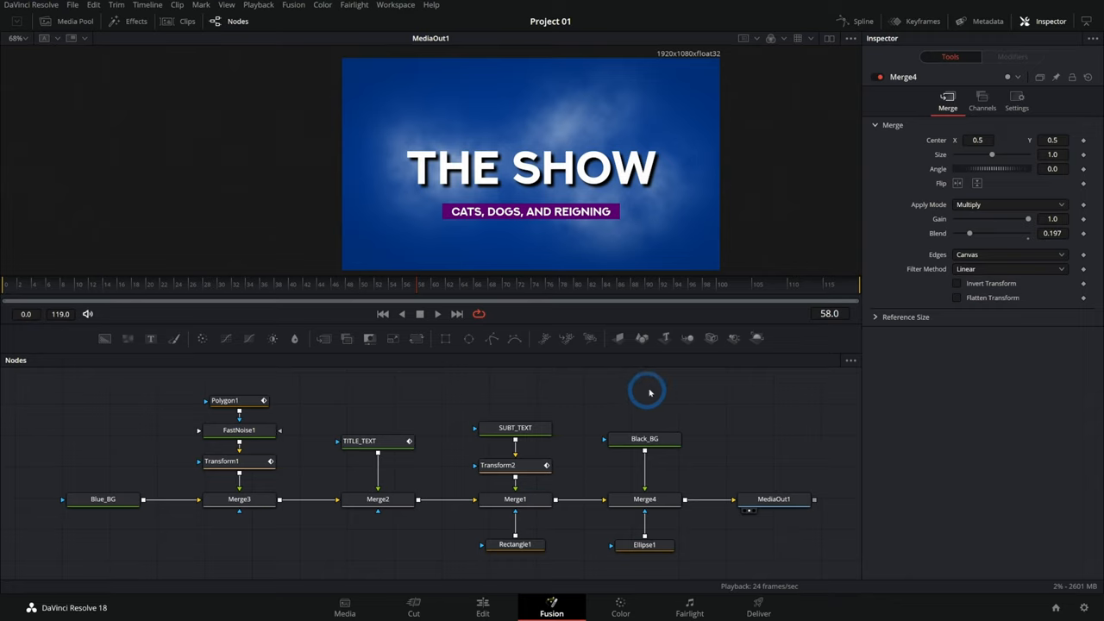
- Open the Project Manager from the File menu to show Project 01 in Tutorials
{"action": "left_click", "coordinate": [73, 5]}
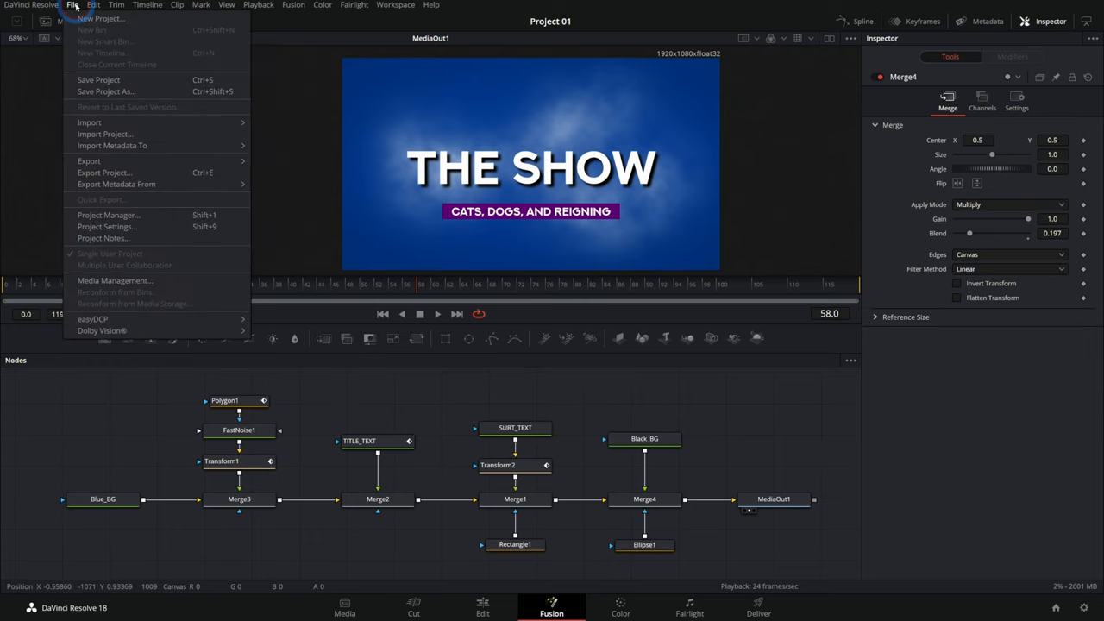
{"action": "left_click", "coordinate": [94, 161]}
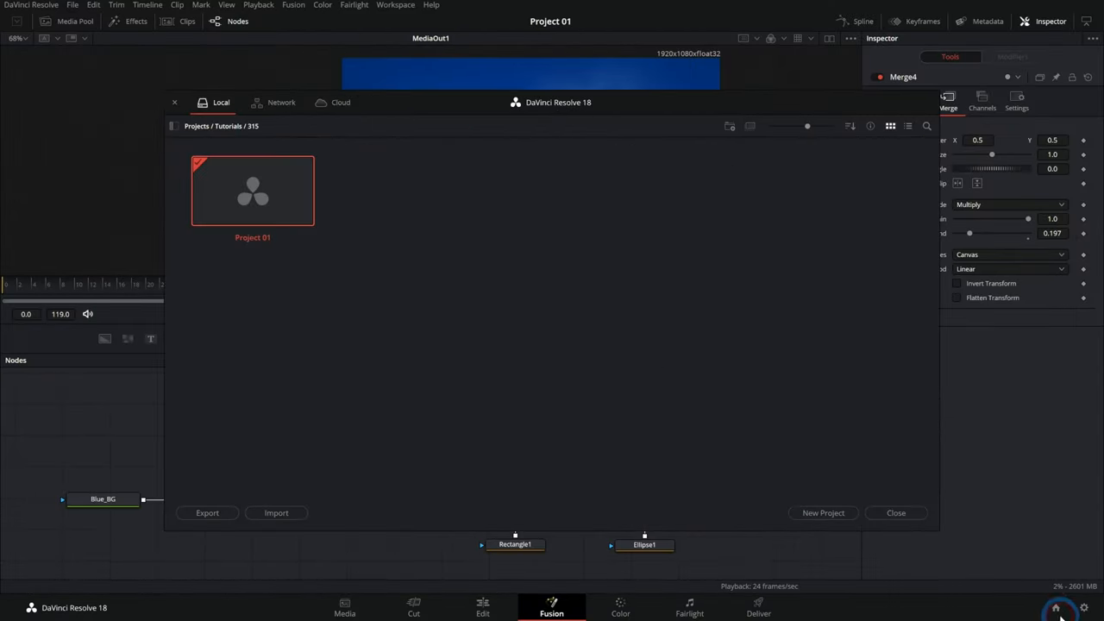
- Create Project 02 and add a Fusion composition named Title to the media pool
{"action": "left_click", "coordinate": [822, 512]}
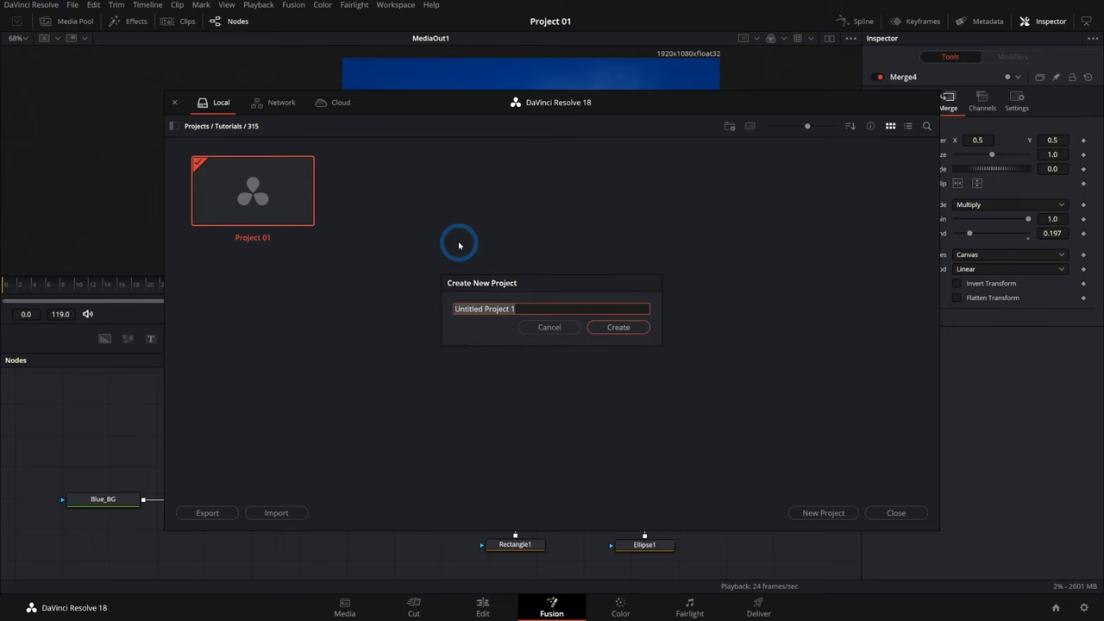
{"action": "left_click", "coordinate": [617, 327]}
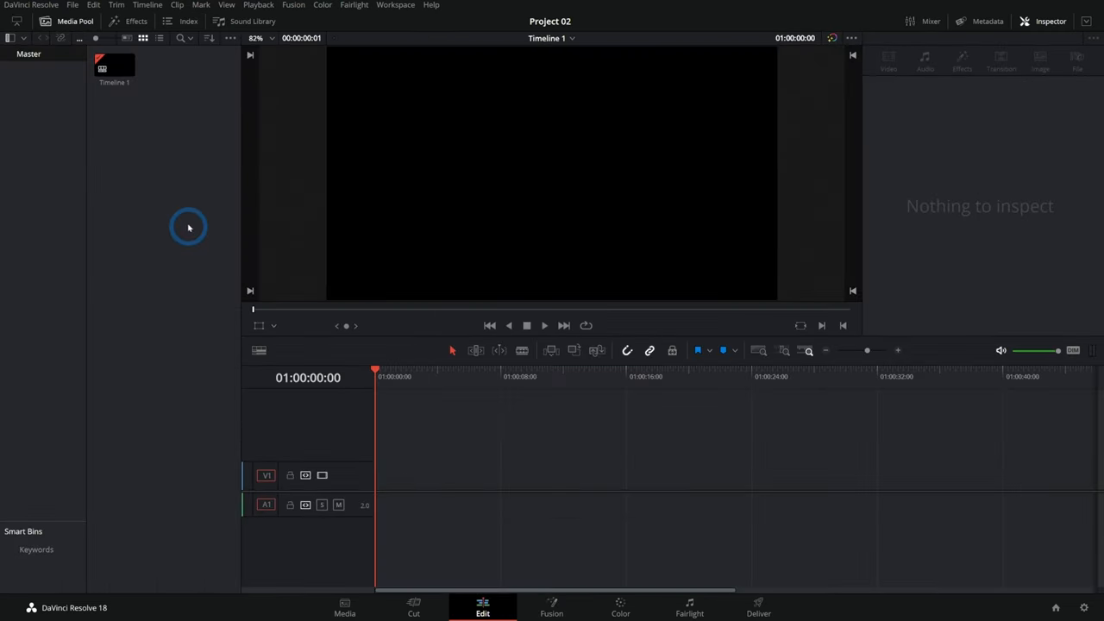
{"action": "right_click", "coordinate": [188, 227]}
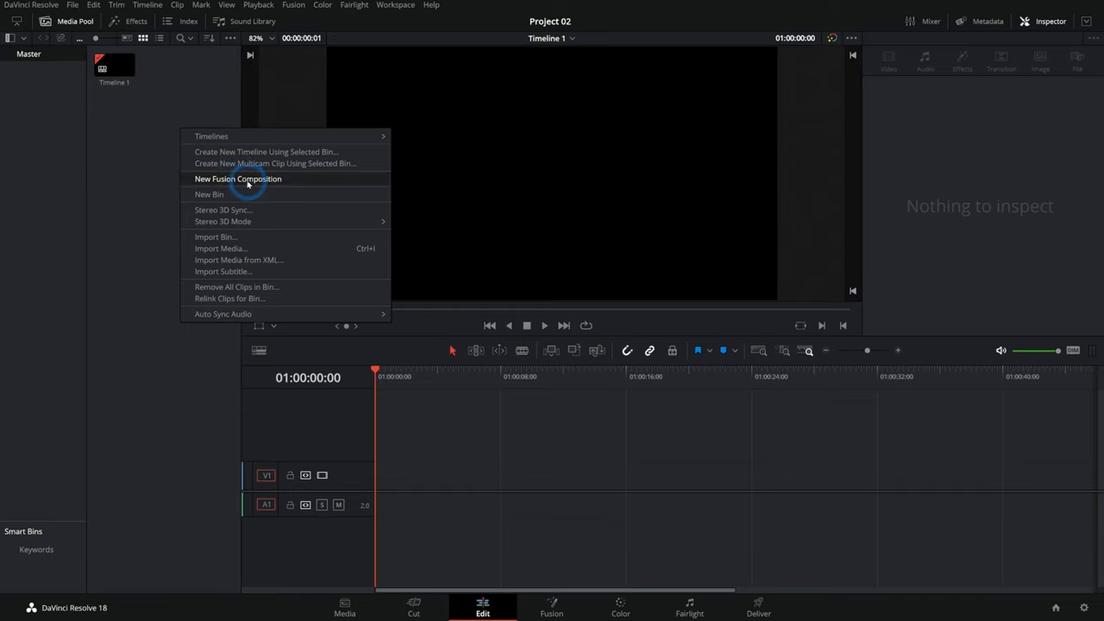
{"action": "left_click", "coordinate": [237, 178]}
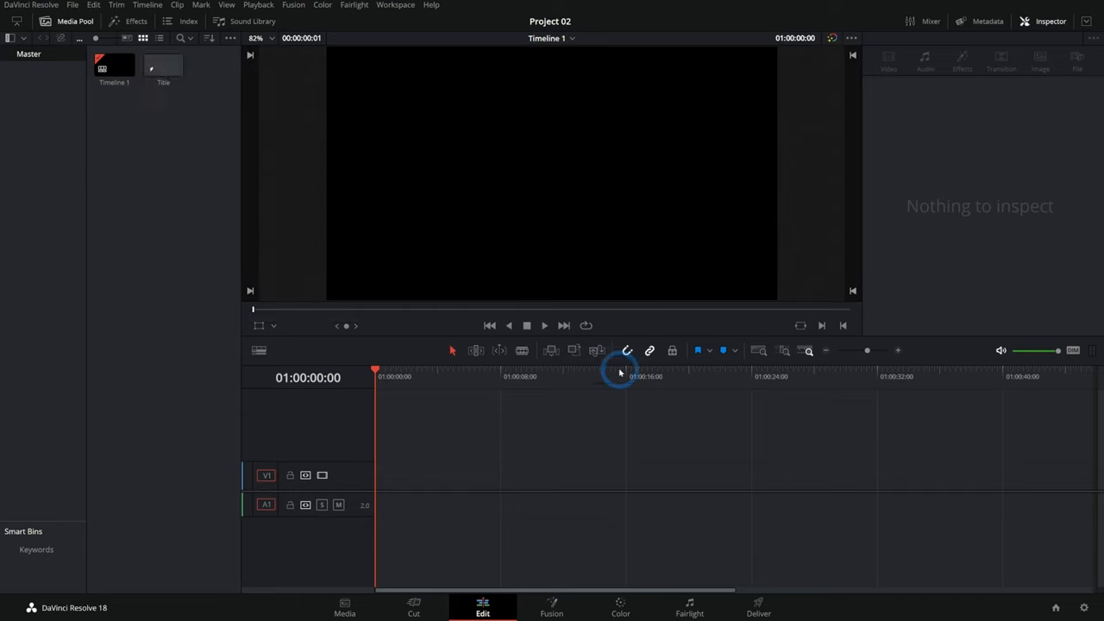
- Import The_Show_Title.comp into the Title composition on the Fusion page
{"action": "left_click", "coordinate": [549, 609]}
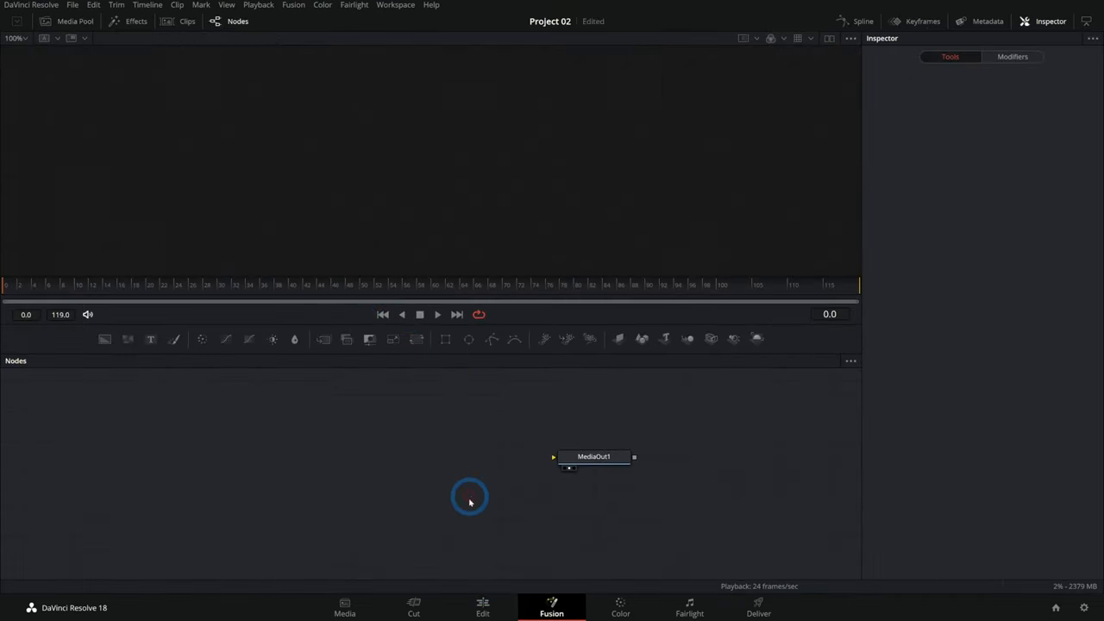
{"action": "left_click", "coordinate": [83, 6]}
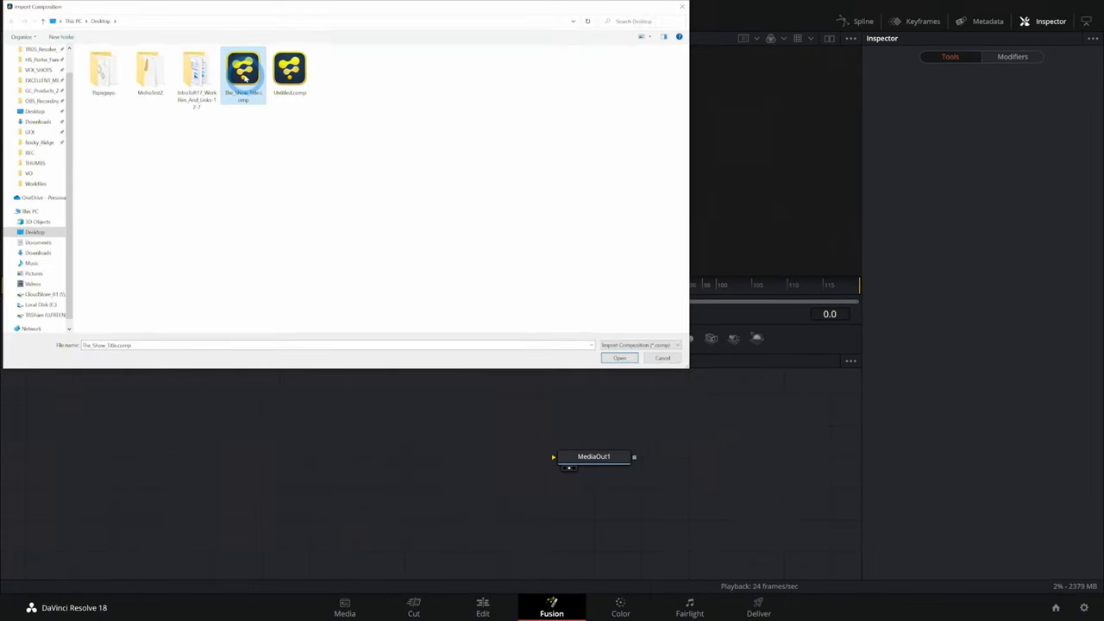
{"action": "left_click", "coordinate": [619, 357]}
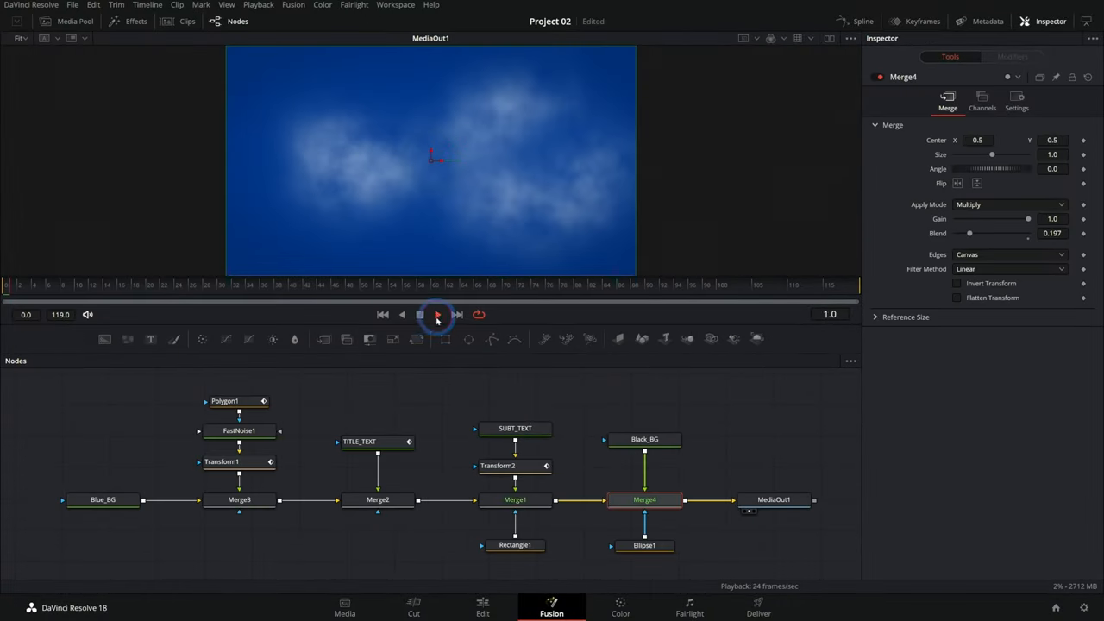
- Preview the title, then raise green and lower blue on the Blue_BG node
{"action": "left_click", "coordinate": [437, 314]}
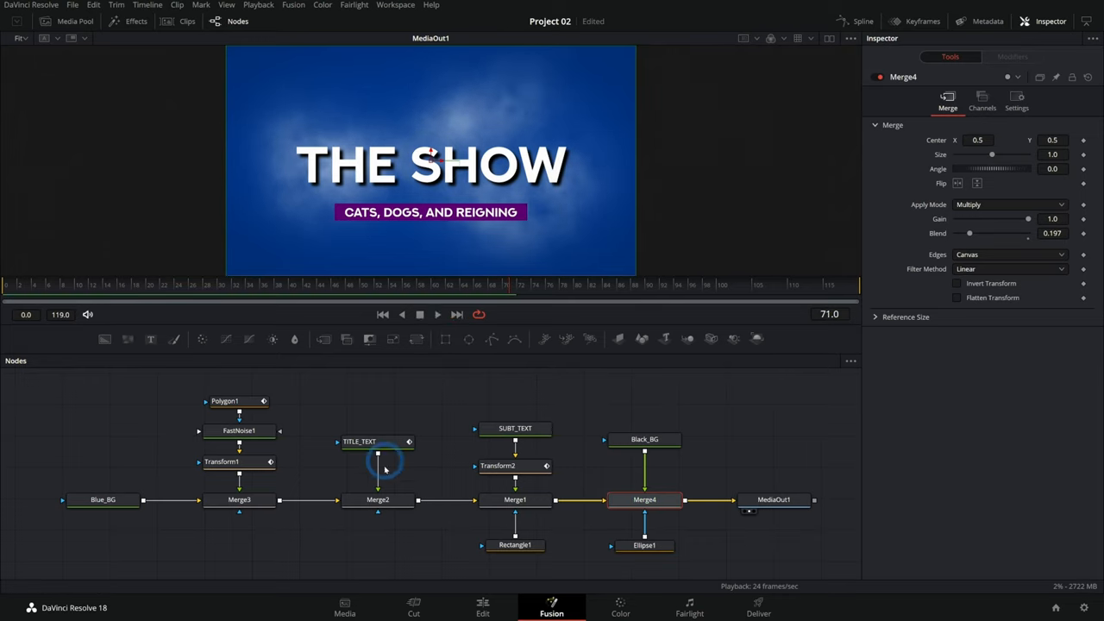
{"action": "left_click", "coordinate": [102, 500]}
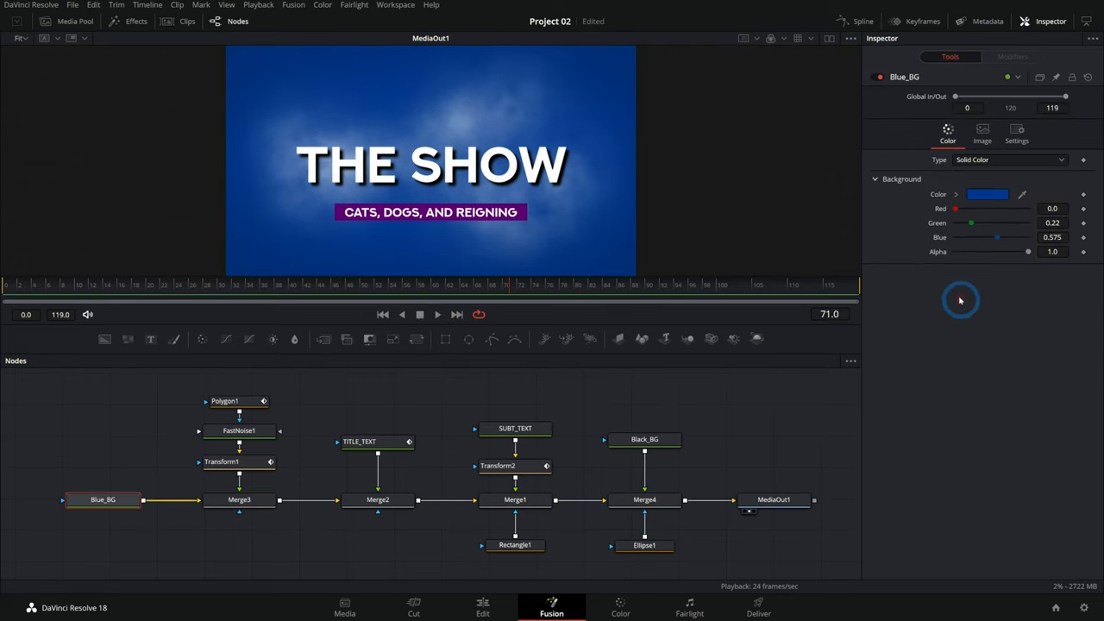
{"action": "left_click_drag", "start_coordinate": [971, 222], "coordinate": [995, 222]}
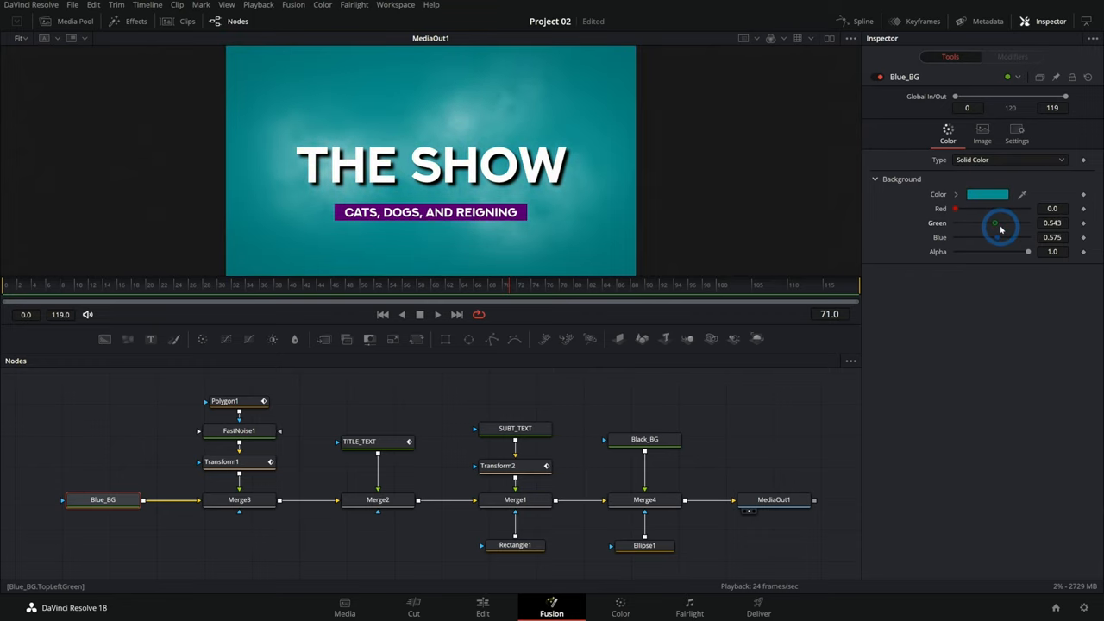
{"action": "left_click_drag", "start_coordinate": [1027, 238], "coordinate": [983, 238]}
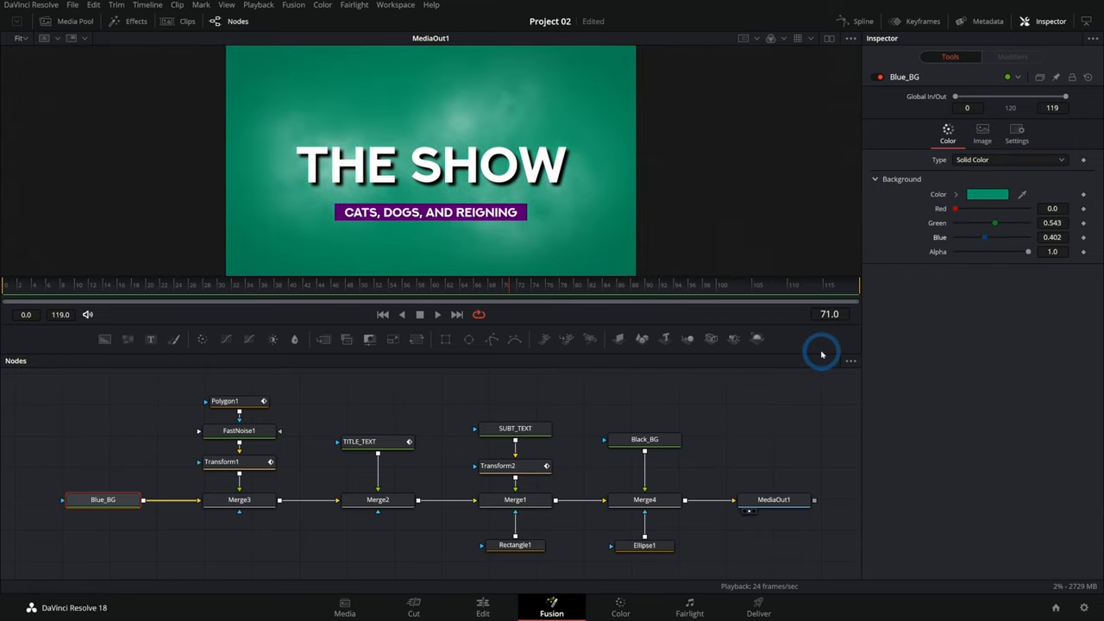
- On the Edit page, place the Title clip on V1 and deselect it
{"action": "left_click", "coordinate": [481, 607]}
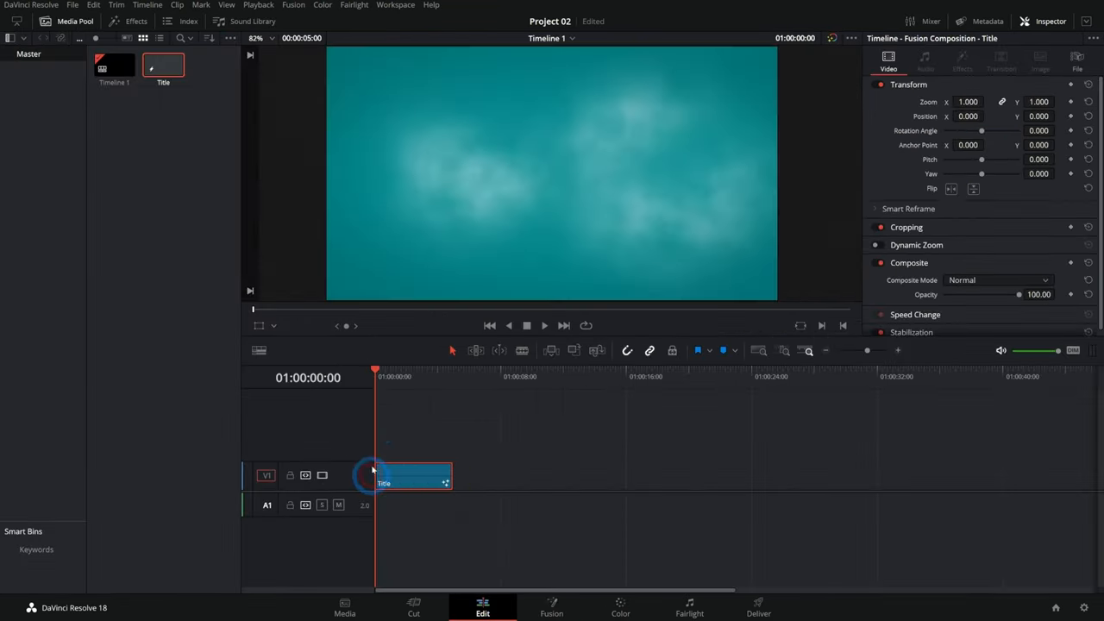
{"action": "left_click", "coordinate": [524, 325]}
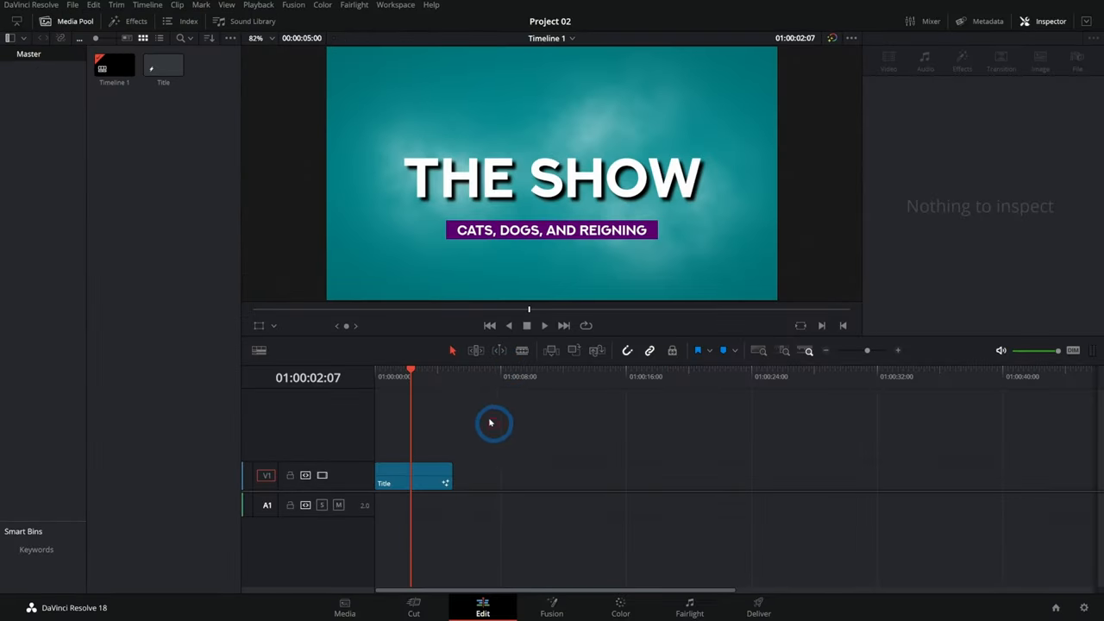
{"action": "mouse_move", "coordinate": [478, 490]}
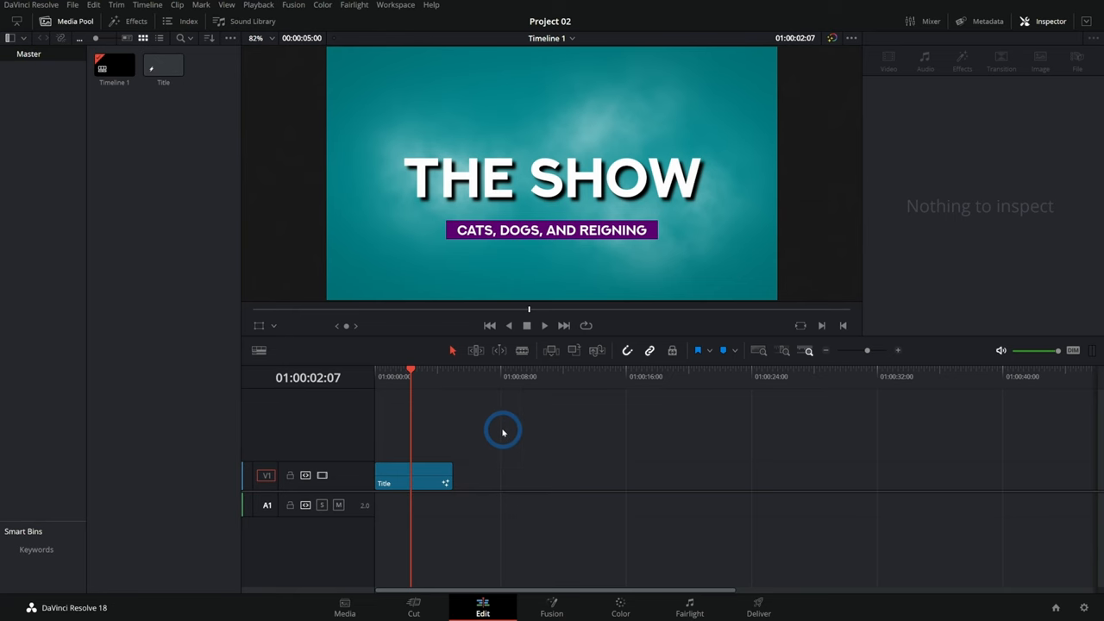
{"action": "left_click", "coordinate": [551, 607]}
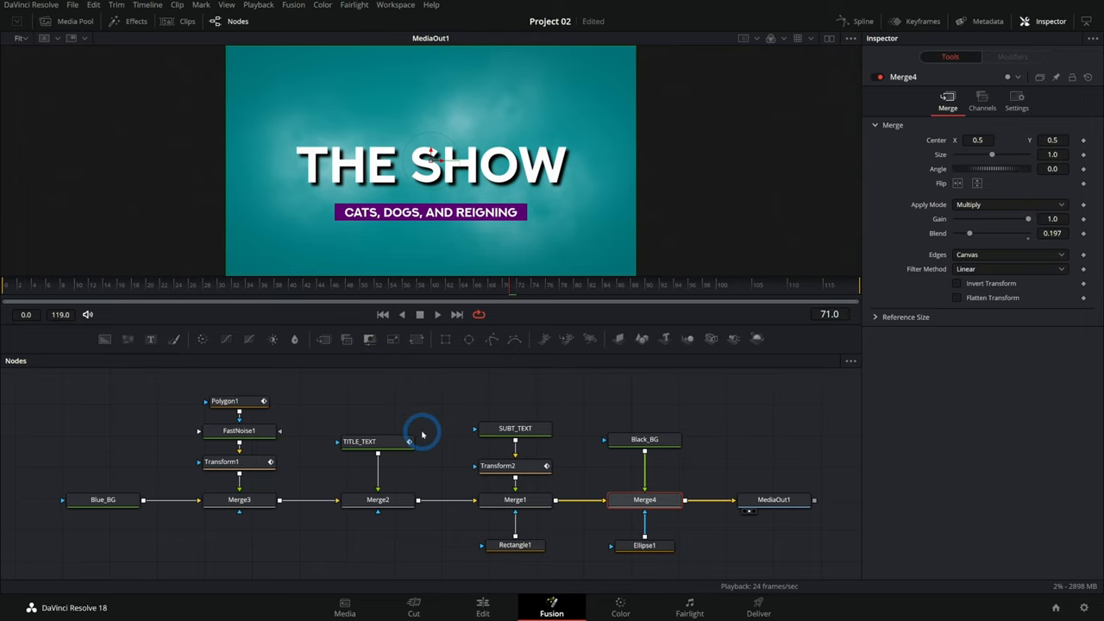
{"action": "mouse_move", "coordinate": [471, 395]}
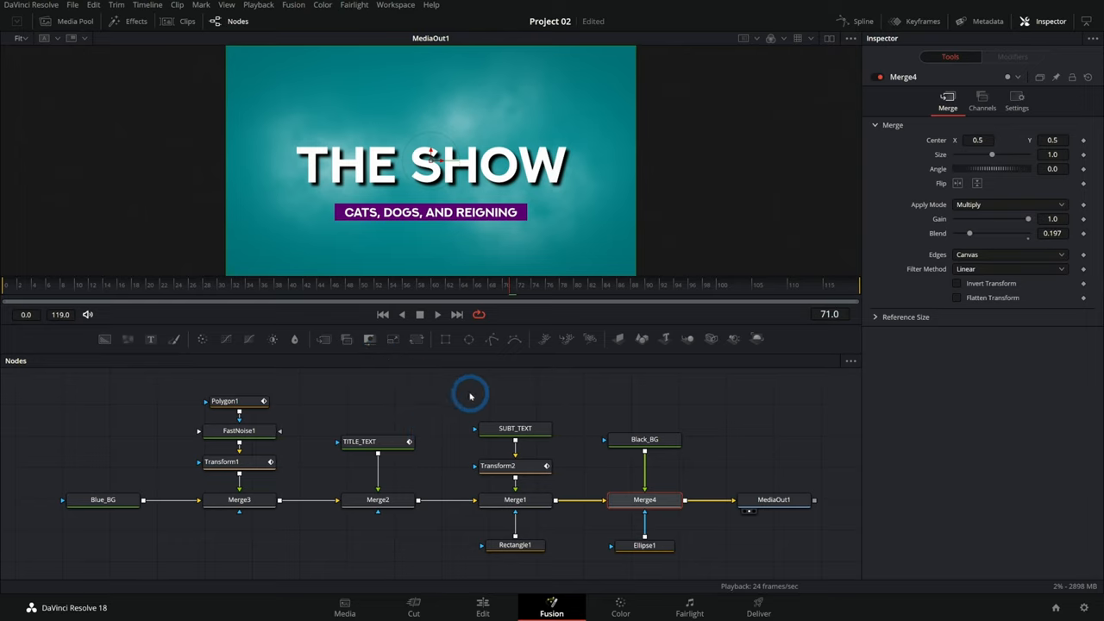
- Return to the Fusion page to view the Title node graph over teal
{"action": "left_click", "coordinate": [483, 608]}
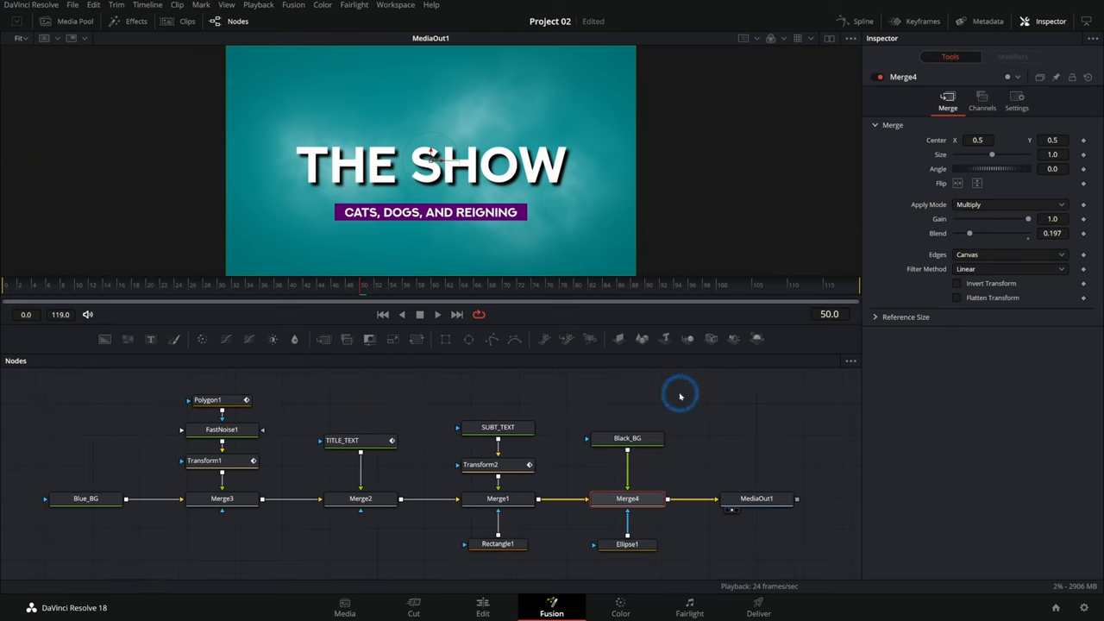
{"action": "mouse_move", "coordinate": [547, 371]}
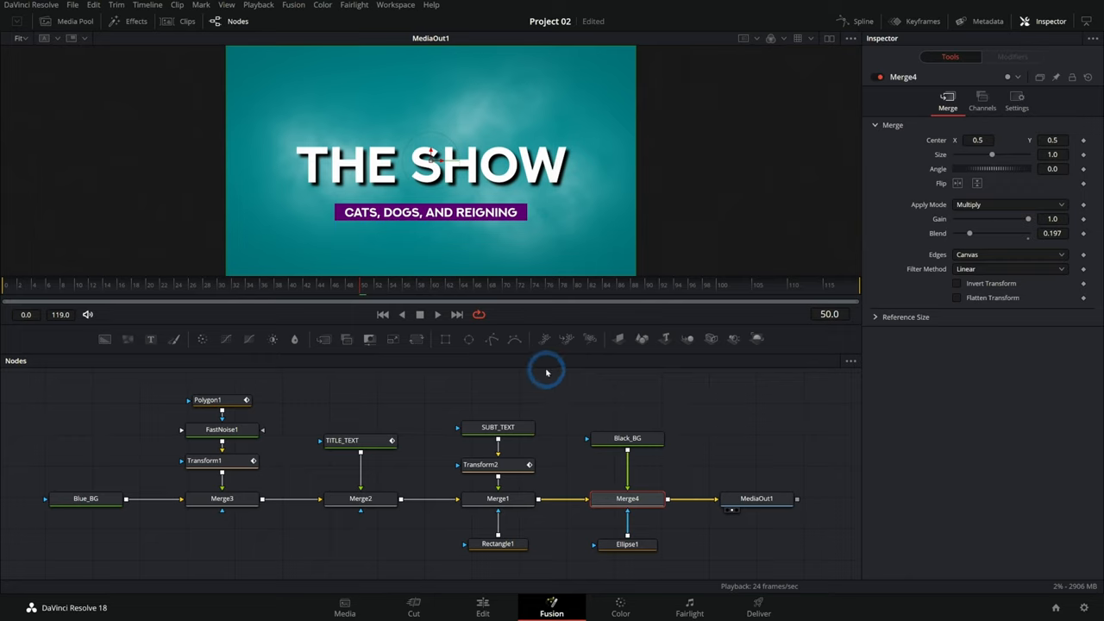
{"action": "mouse_move", "coordinate": [549, 340]}
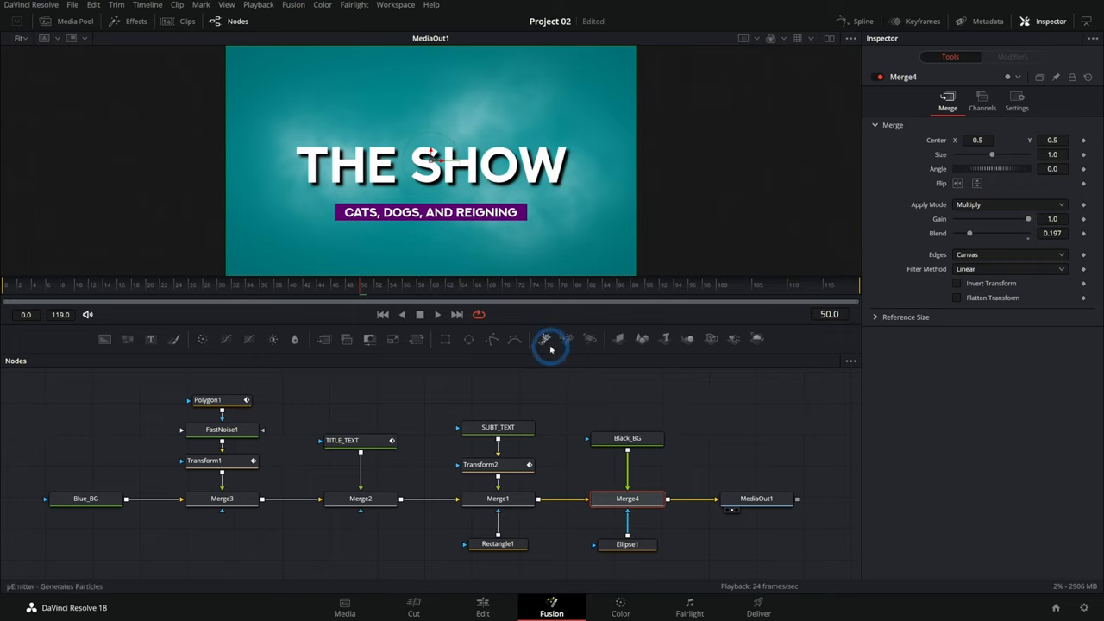